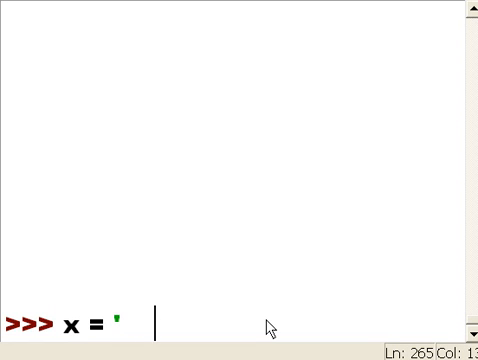
# Assign x = ' korea ' and echo its padded value
pyautogui.write('korea')
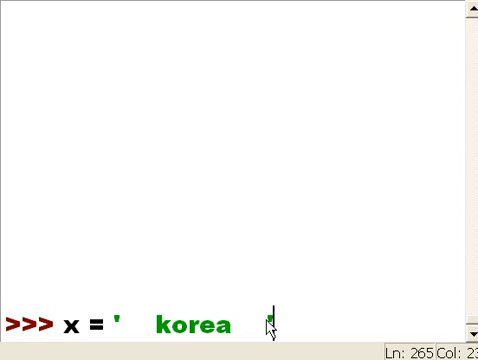
pyautogui.write("'")
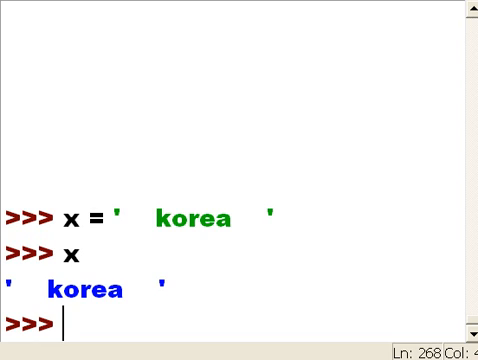
# Run x.lstrip() to get 'korea' without leading spaces, then echo x unchanged
pyautogui.write('x.lstr')
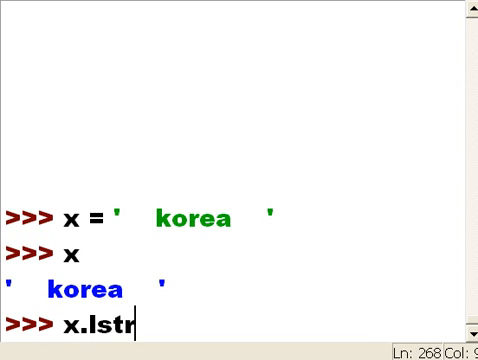
pyautogui.write('ip')
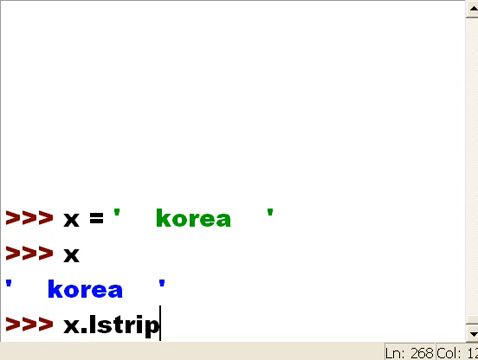
pyautogui.write('()')
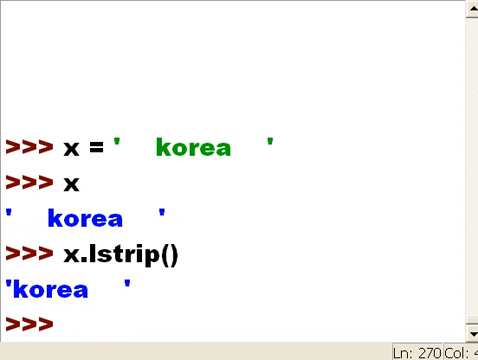
pyautogui.write('x')
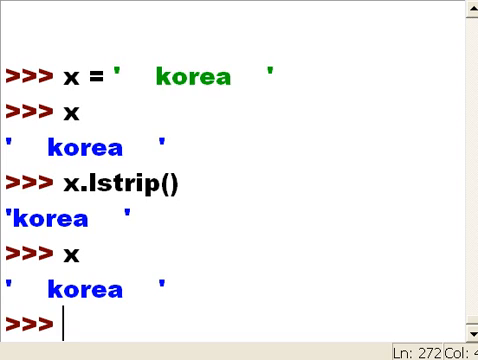
# Run x.rstrip(), echo x still padded, and start typing x.strip(
pyautogui.write('x')
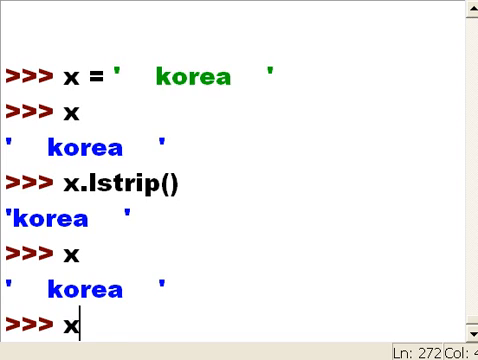
pyautogui.write('.rst')
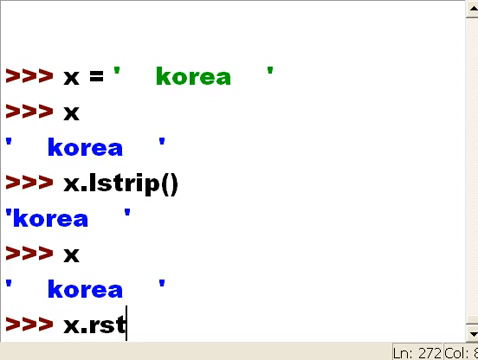
pyautogui.write('rip(')
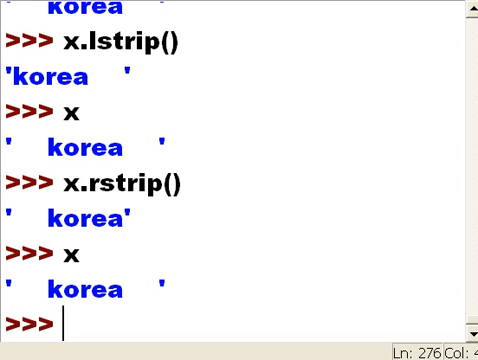
pyautogui.write('x.strip(')
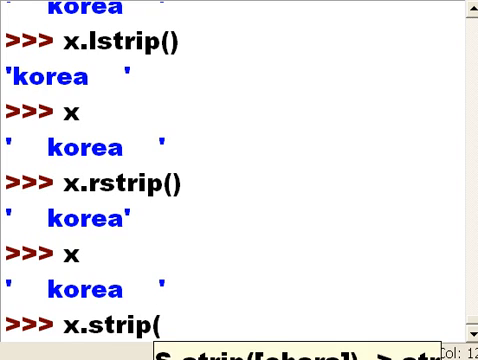
# Run x.strip() returning 'korea', then echo the still-padded x
pyautogui.press('Return')
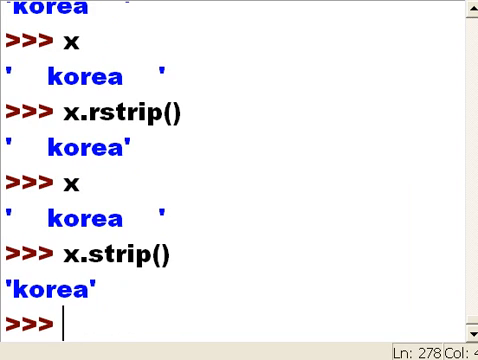
pyautogui.press('Return')
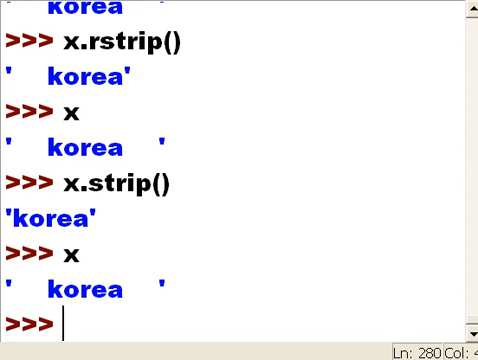
# Reassign x=x.strip() so x now shows plain 'korea'
pyautogui.write('x')
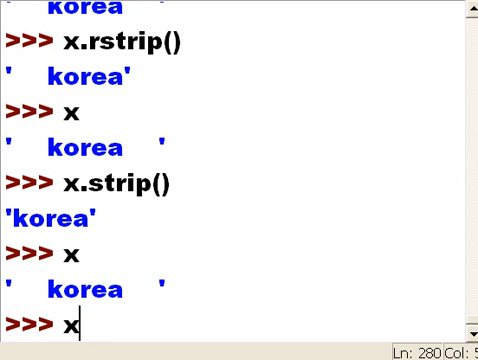
pyautogui.write('=x.s')
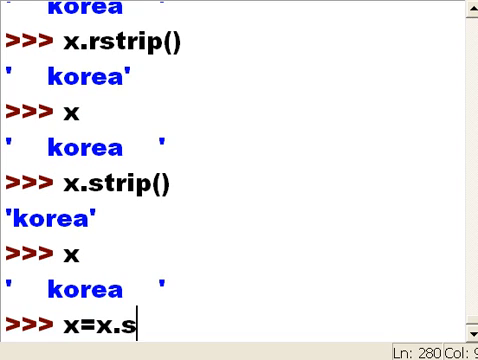
pyautogui.write('trip()')
pyautogui.write('x')
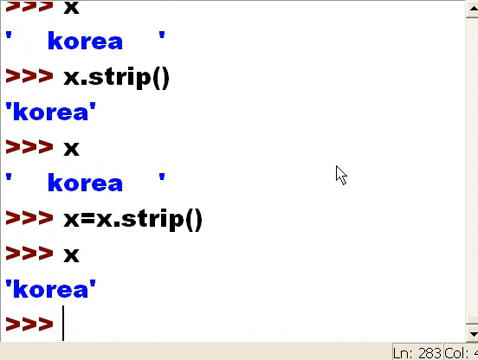
pyautogui.doubleClick(160, 218)
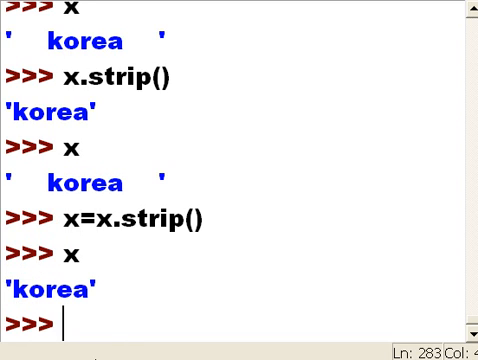
# Type 'George Boole, Bye' at the prompt without running it
pyautogui.write('George Boole')
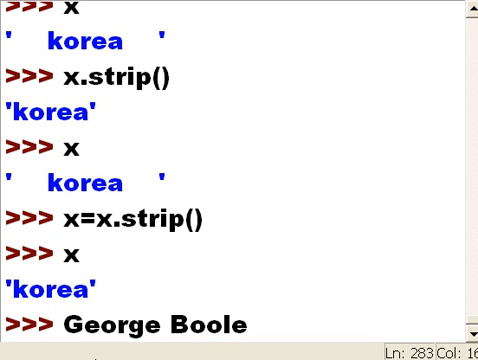
pyautogui.write(', Bye')
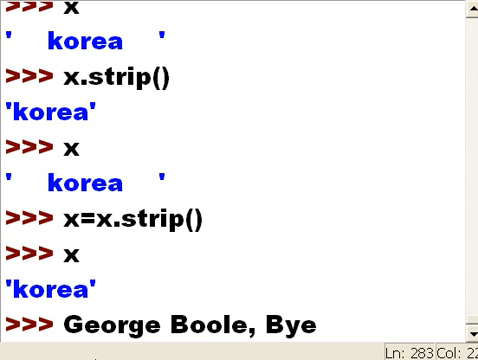